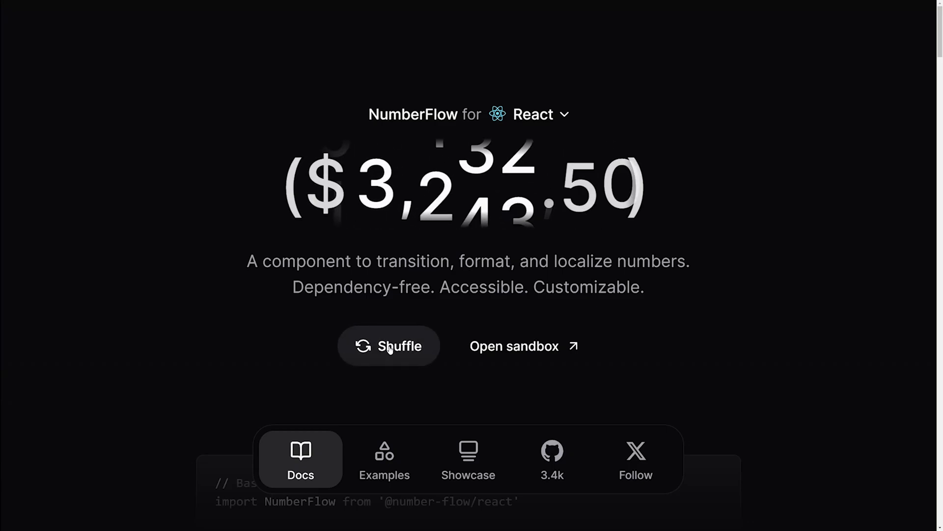
- Shuffle the homepage demo number four times to watch it animate through new formats
click(389, 346)
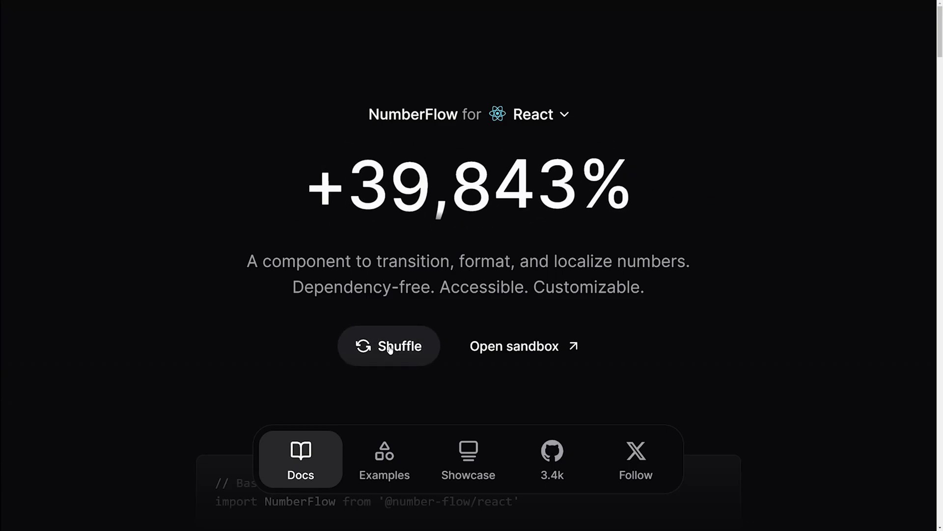
click(390, 346)
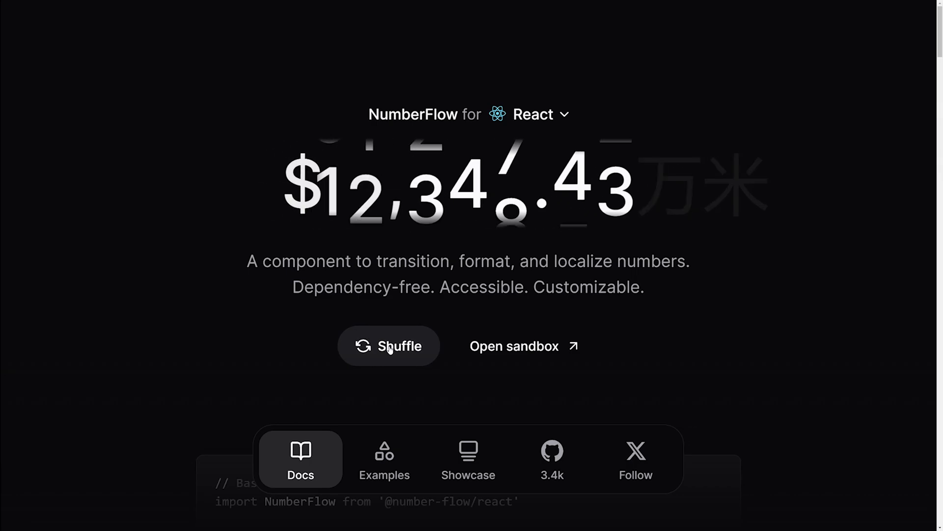
click(389, 346)
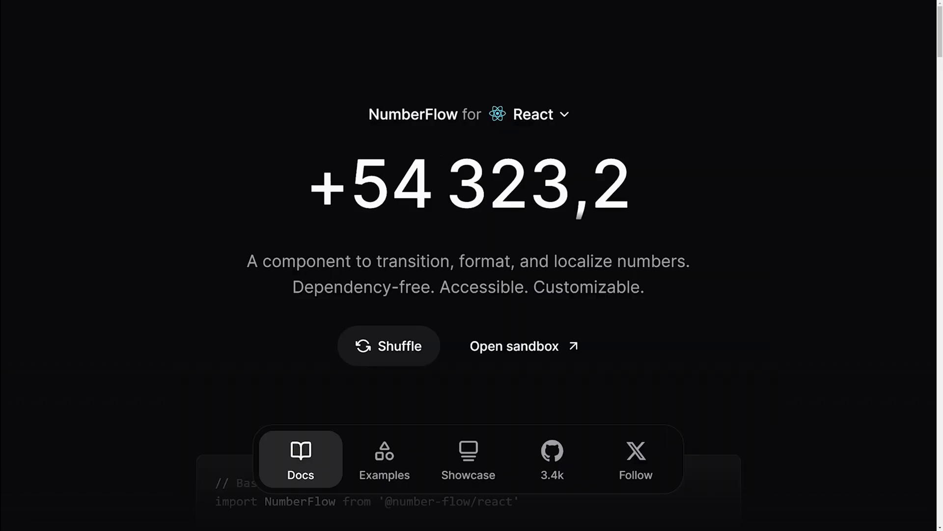
click(390, 345)
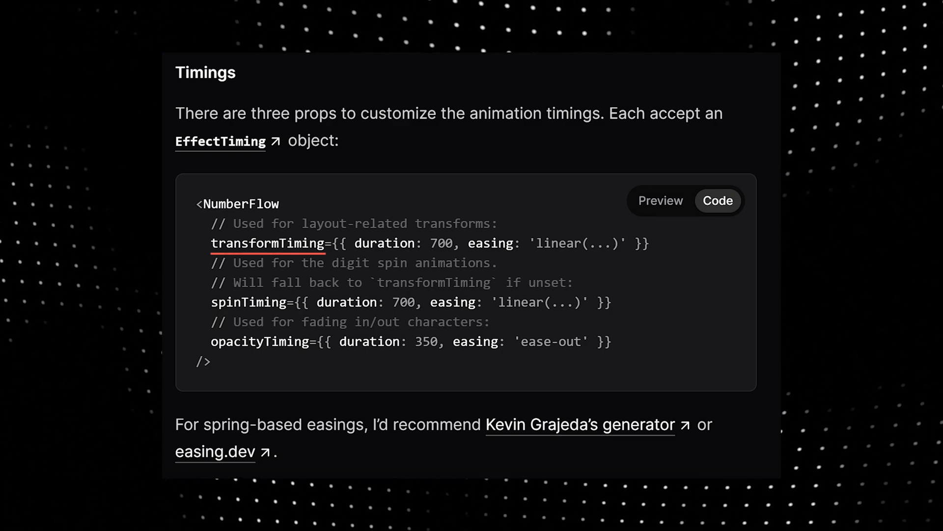
scroll(down, 3)
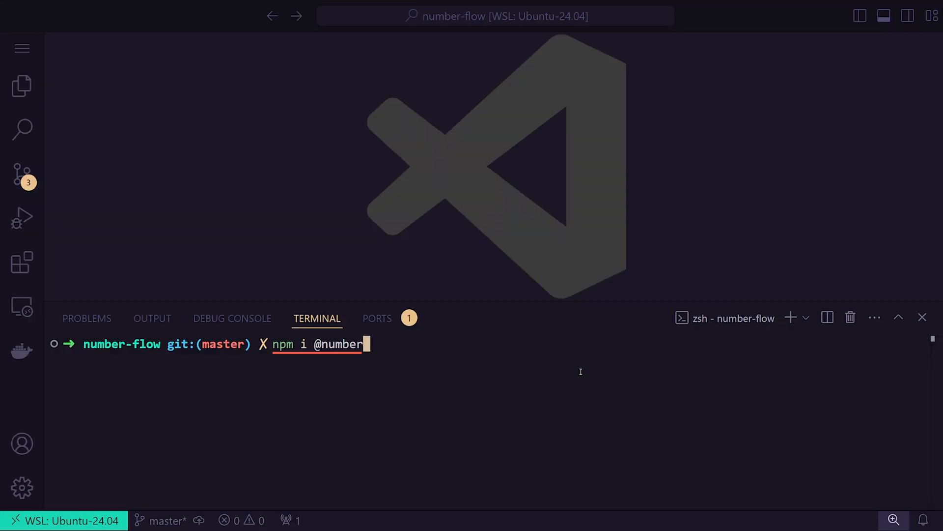
text(-flow/react)
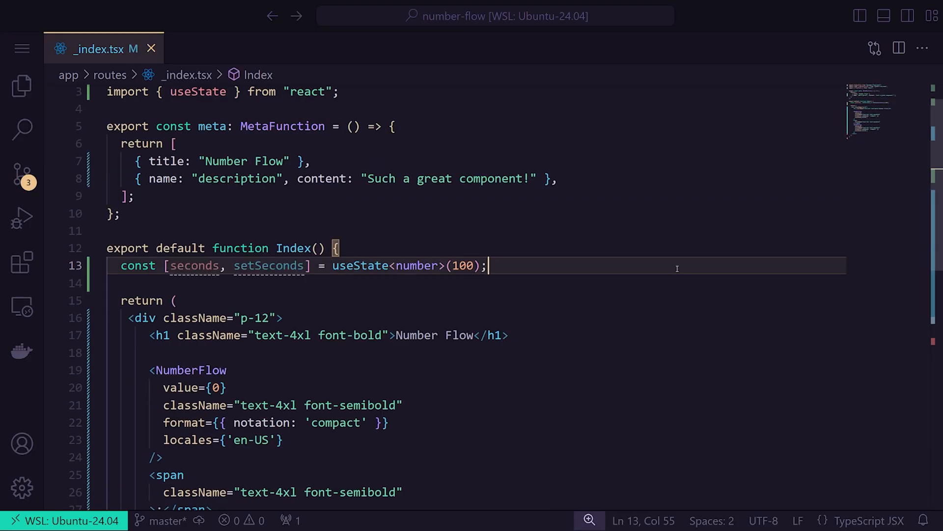
- Compute minutes as Math.floor(seconds / 60) from the seconds state in _index.tsx
text(const minutes = Math.floor(seconds / 60);)
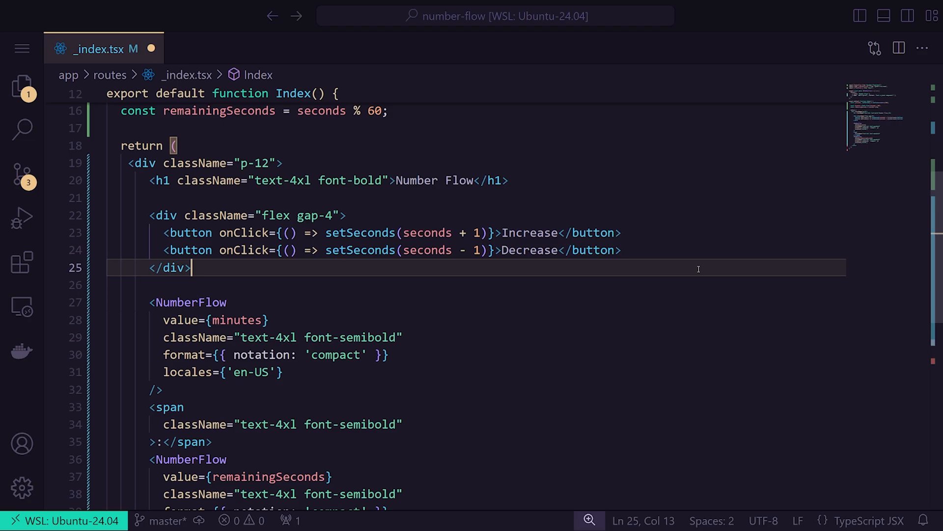
- Add minimumIntegerDigits: 2 to the NumberFlow format prop
text(, minimumIntegerDigits: 2)
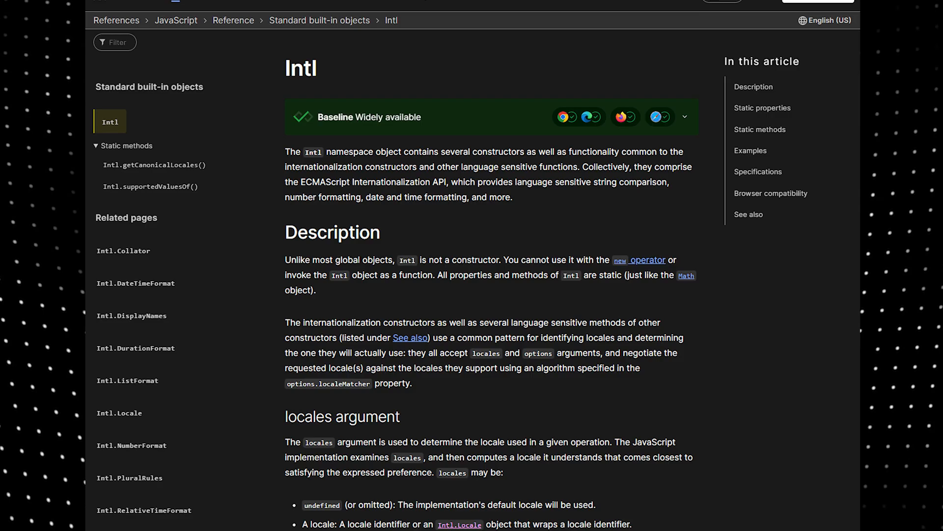
scroll(down, 3)
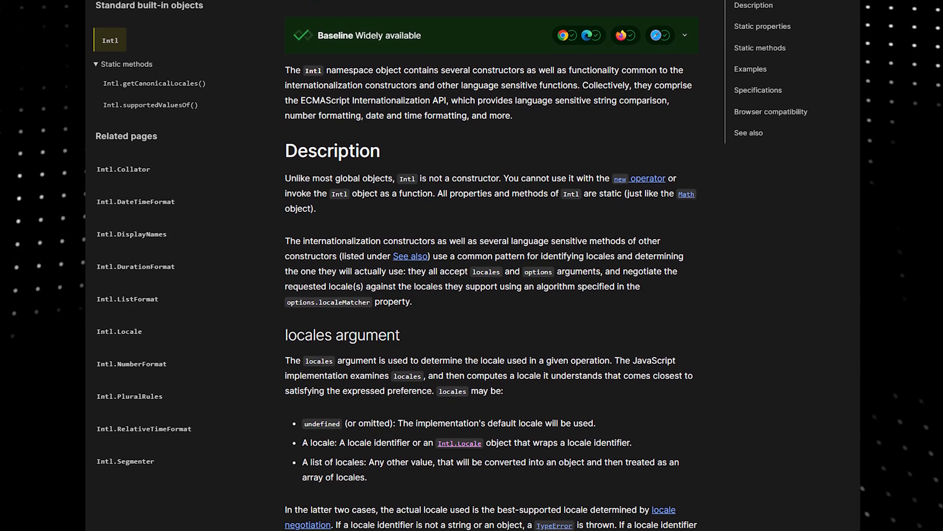
scroll(down, 3)
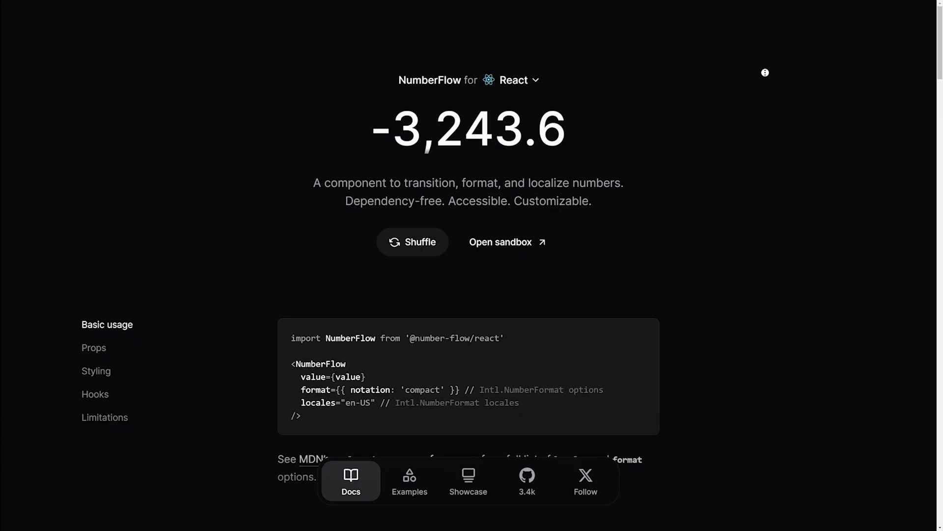
- Scroll the React docs down to the Props section on trend and continuous
scroll(down, 3)
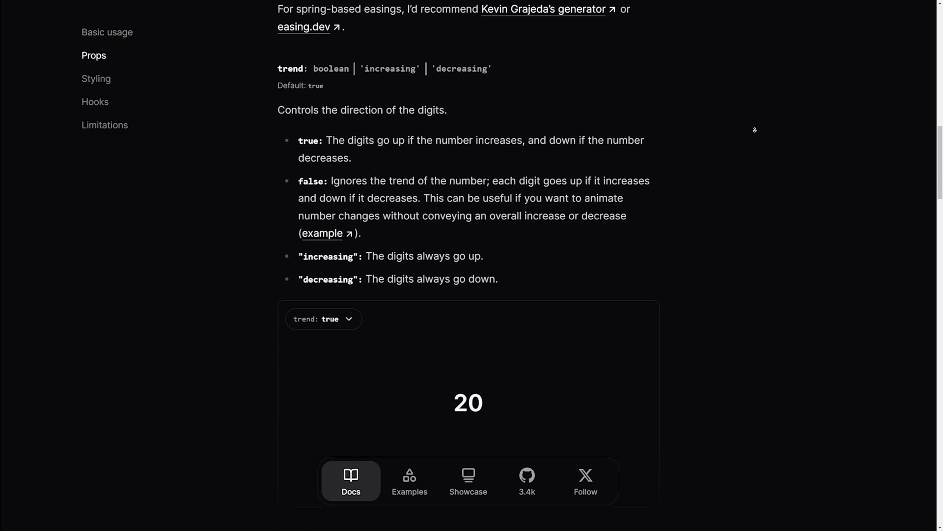
scroll(down, 3)
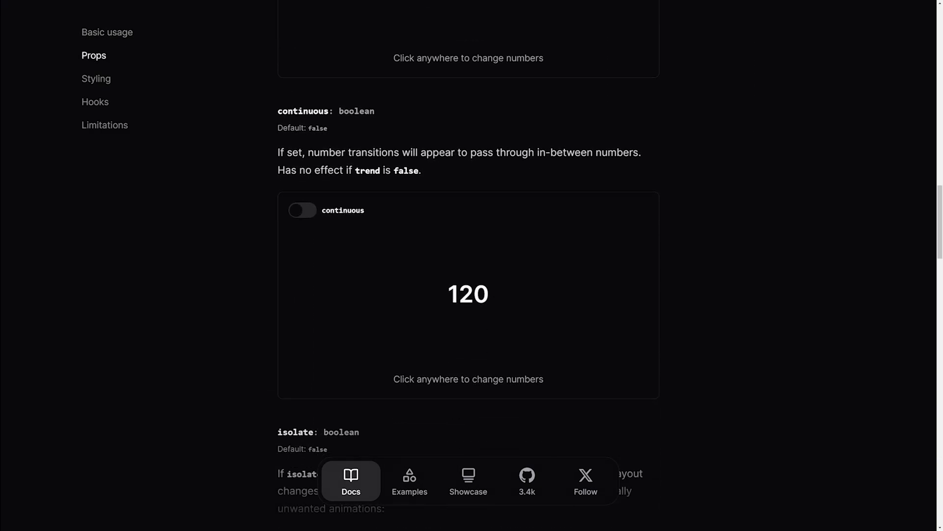